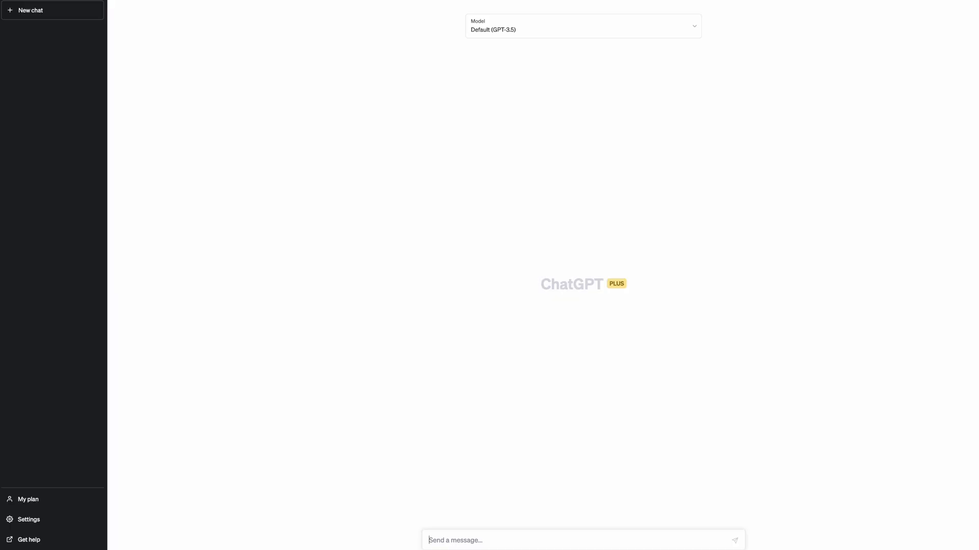
# Review the available chat models, keep Default (GPT-3.5), and browse the automation list.
pyautogui.click(582, 26)
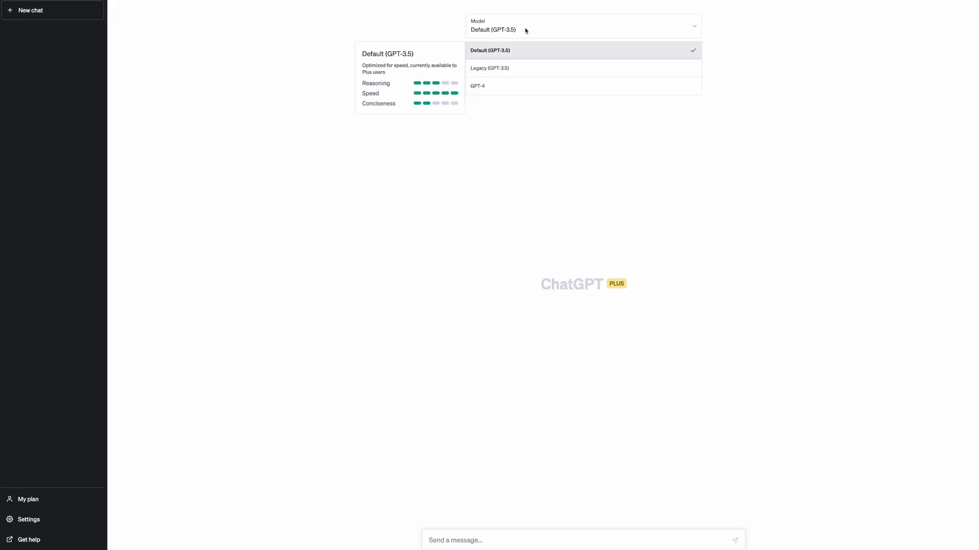
pyautogui.click(478, 86)
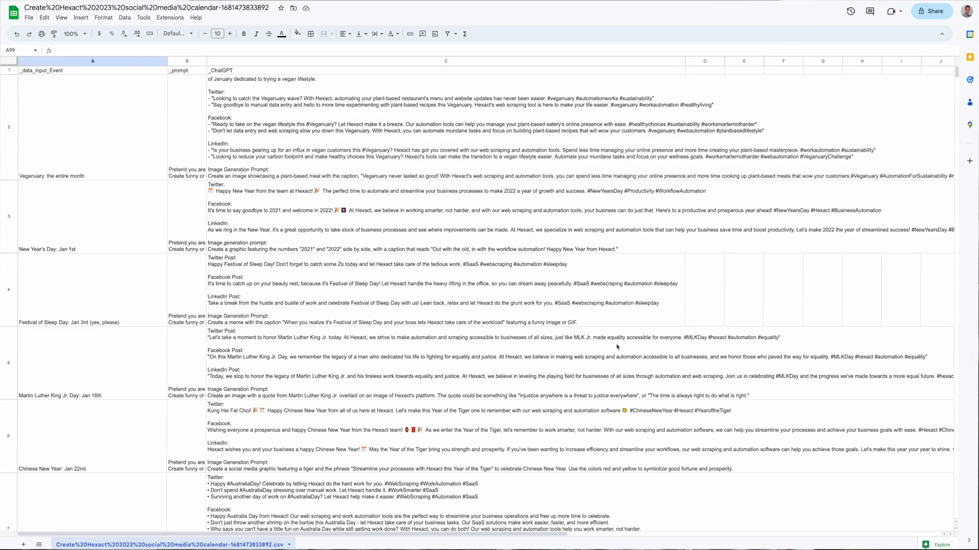
pyautogui.scroll(-3)
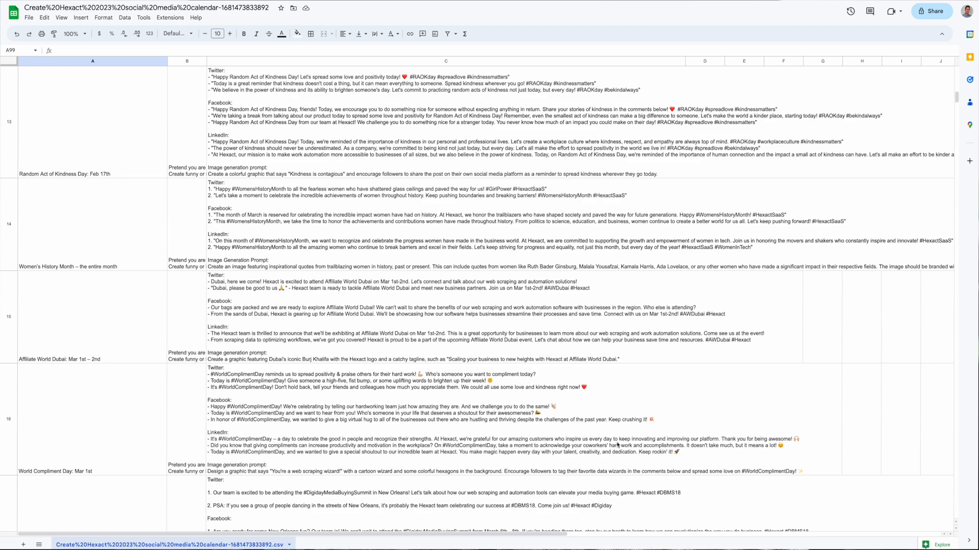
pyautogui.scroll(-3)
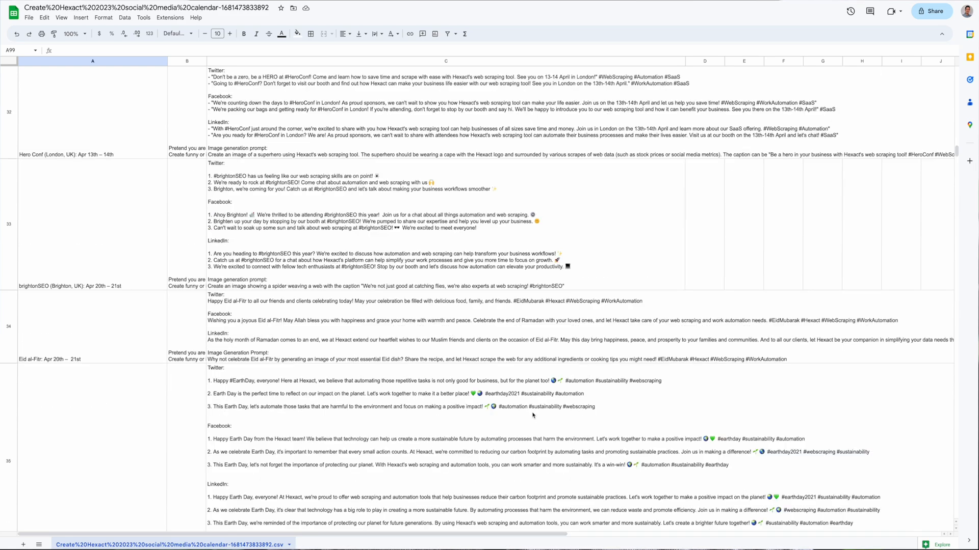
pyautogui.scroll(-3)
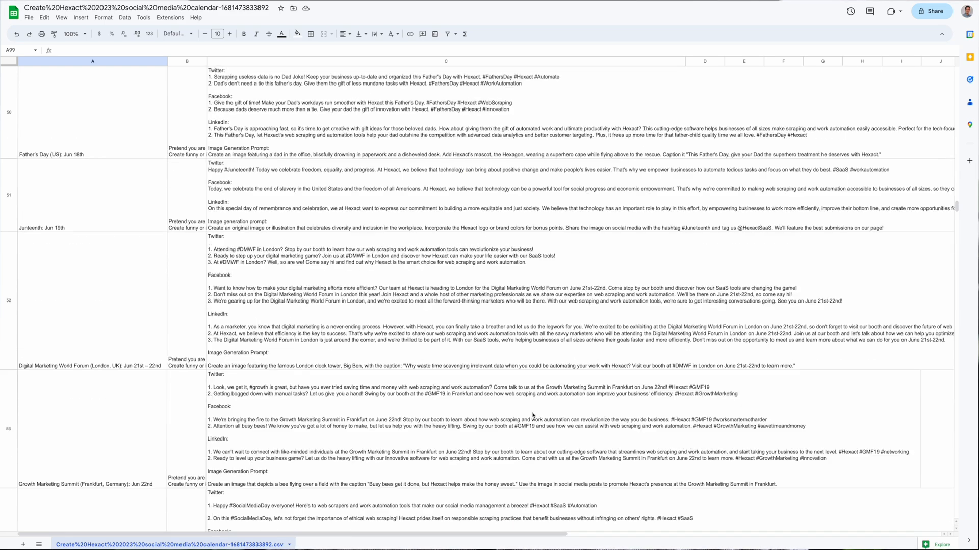
pyautogui.scroll(-3)
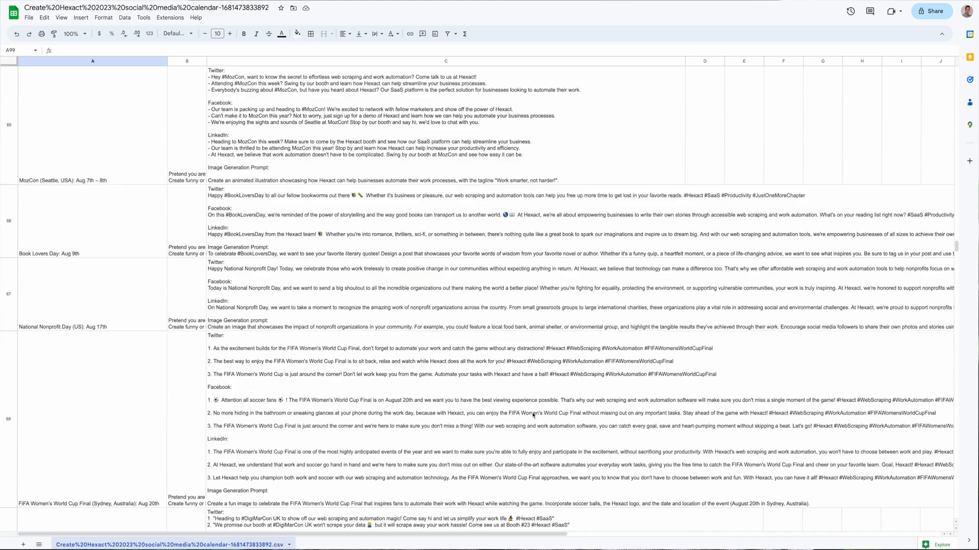
pyautogui.scroll(-3)
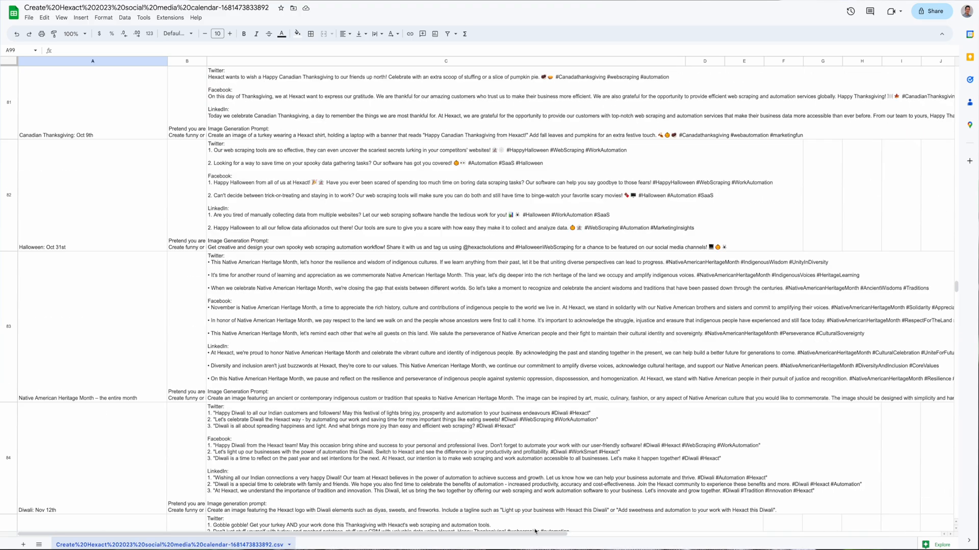
pyautogui.scroll(-3)
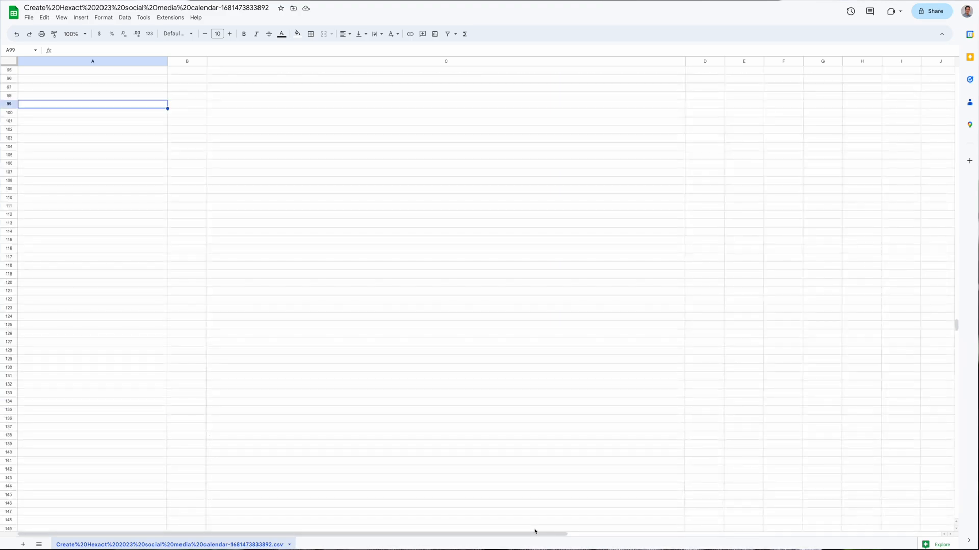
pyautogui.scroll(3)
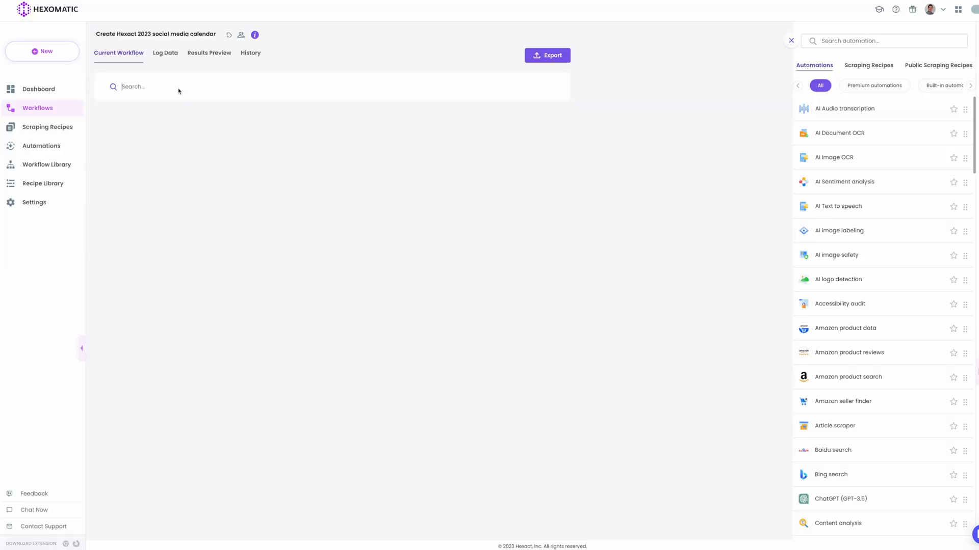
# Add a Data input from the notable events CSV with mapped headers and all output columns selected.
pyautogui.write('data')
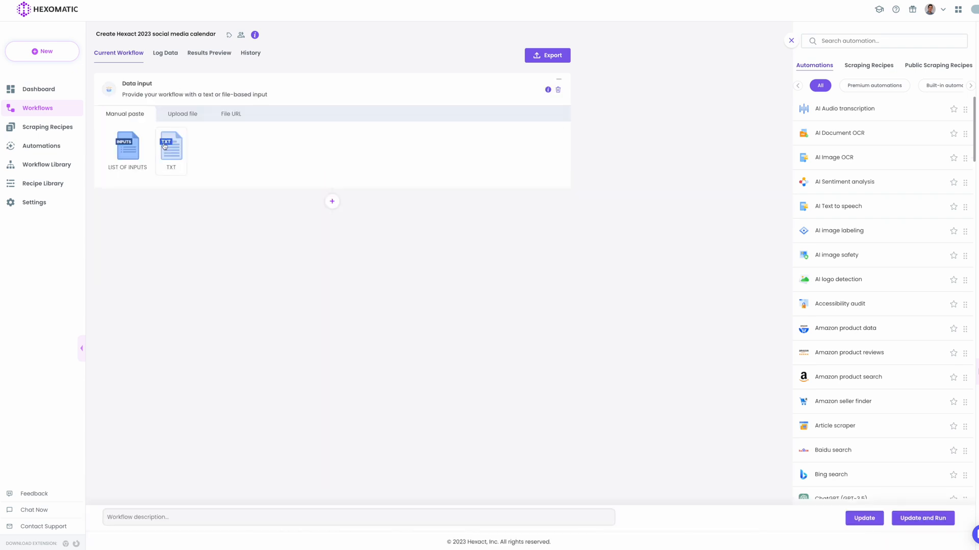
pyautogui.click(181, 113)
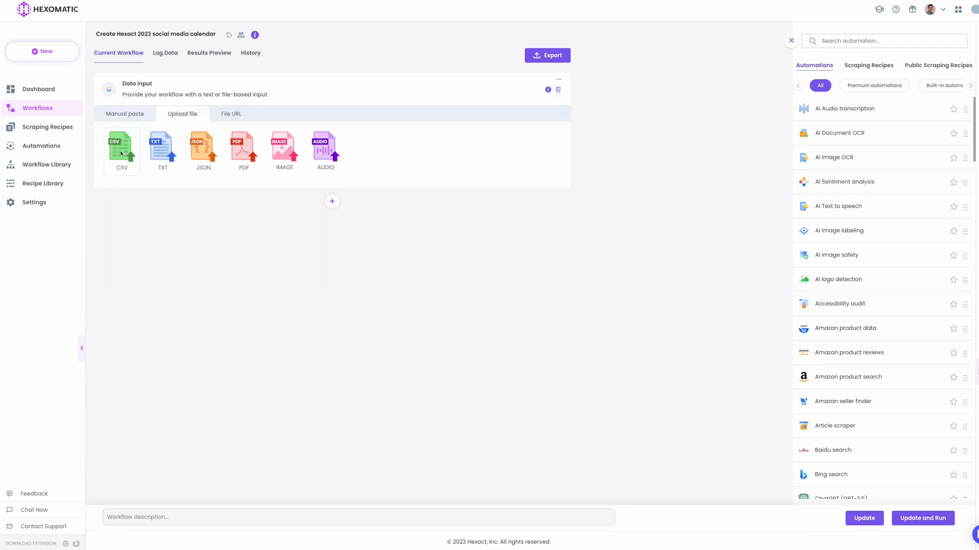
pyautogui.click(122, 145)
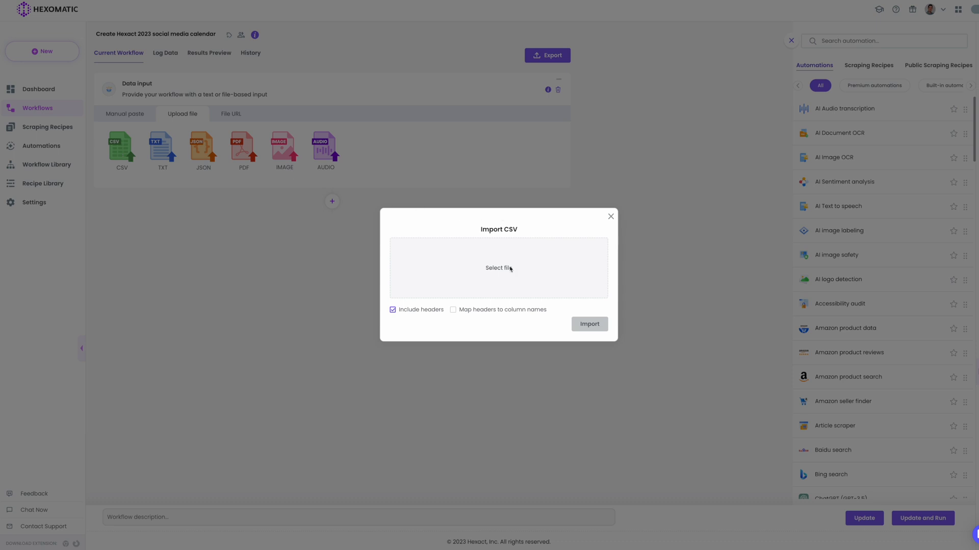
pyautogui.click(452, 310)
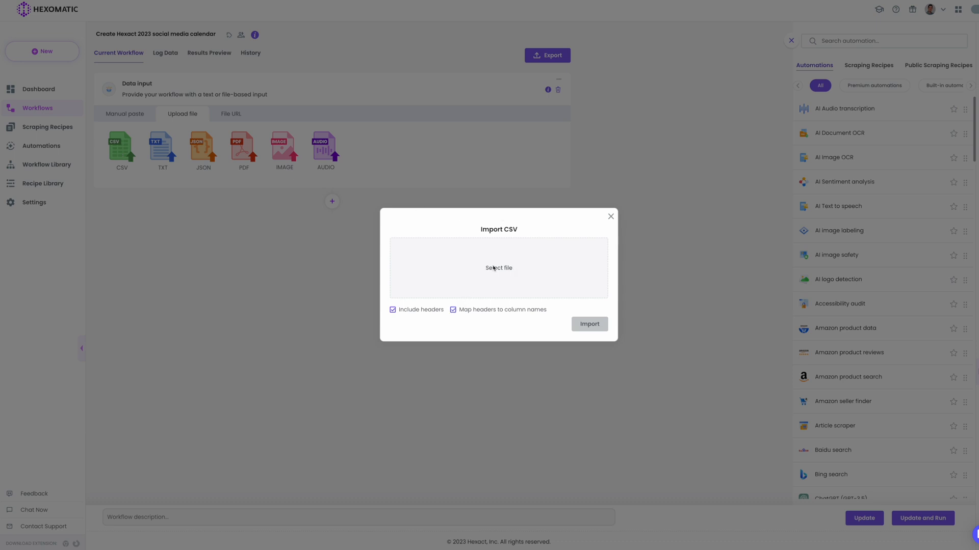
pyautogui.click(498, 268)
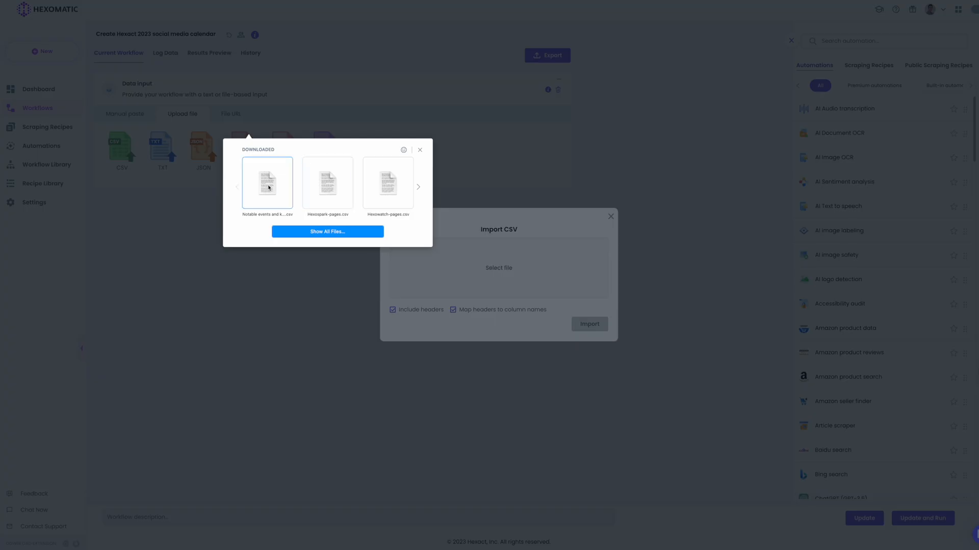
pyautogui.click(266, 184)
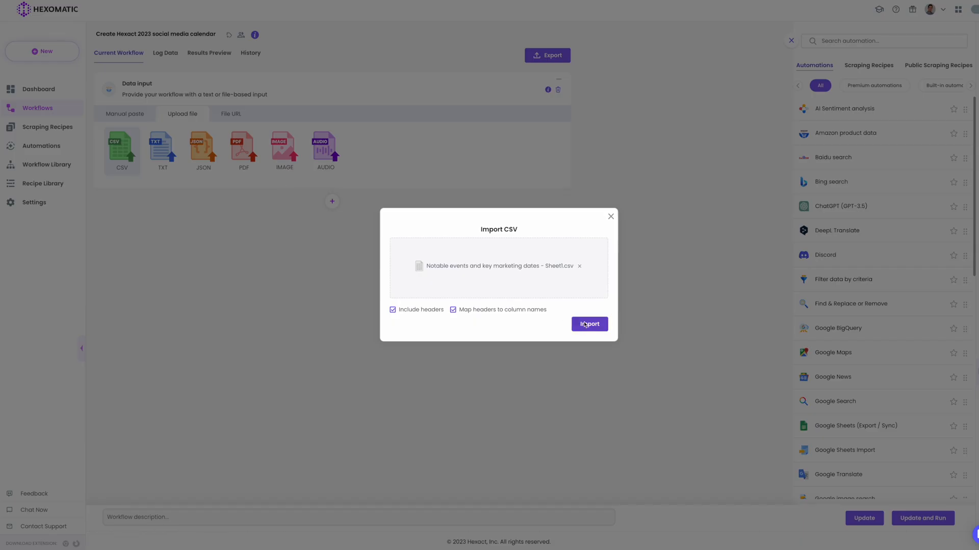
pyautogui.click(588, 324)
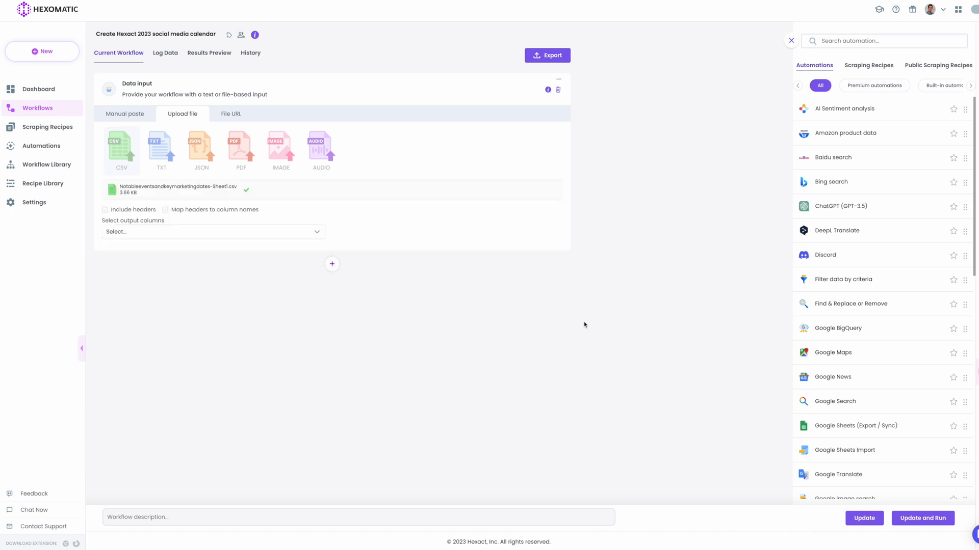
pyautogui.click(212, 232)
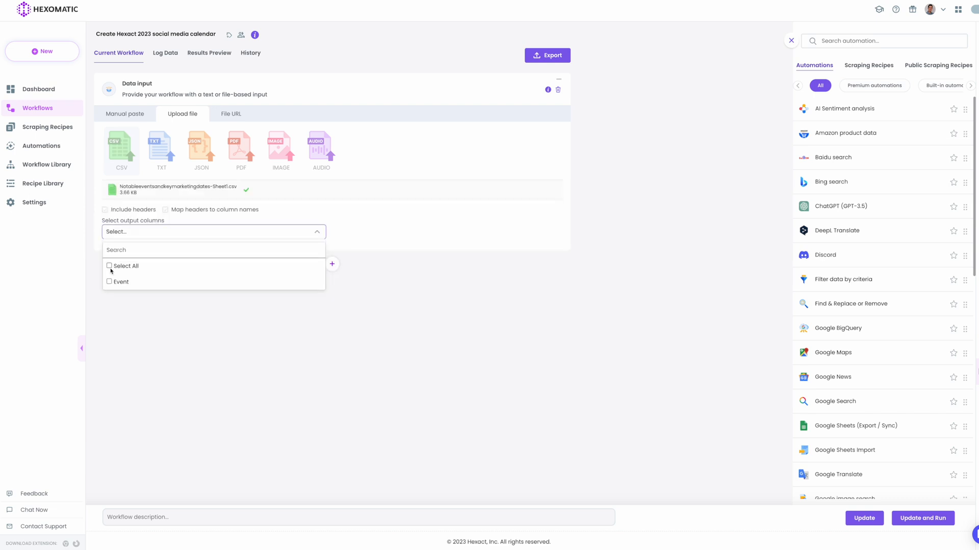
pyautogui.click(110, 266)
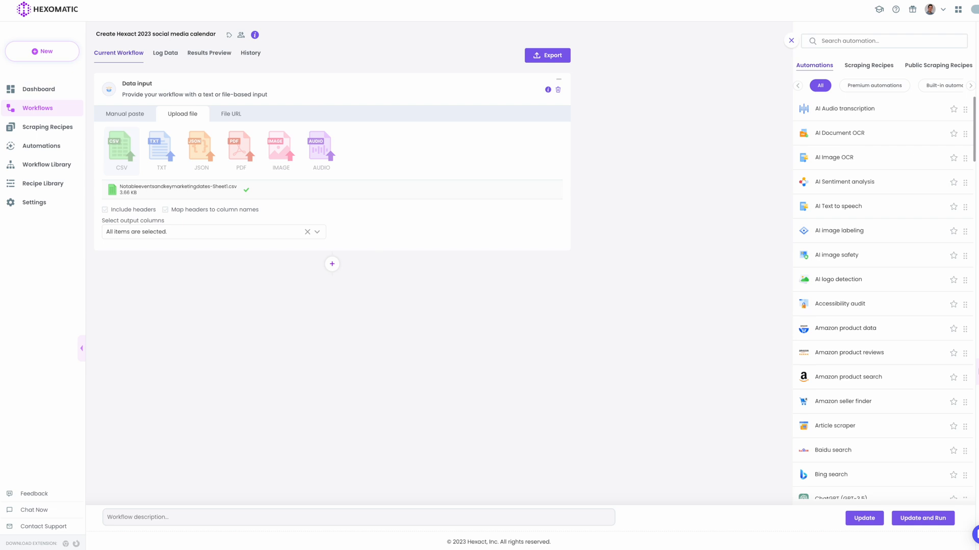
pyautogui.moveTo(243, 279)
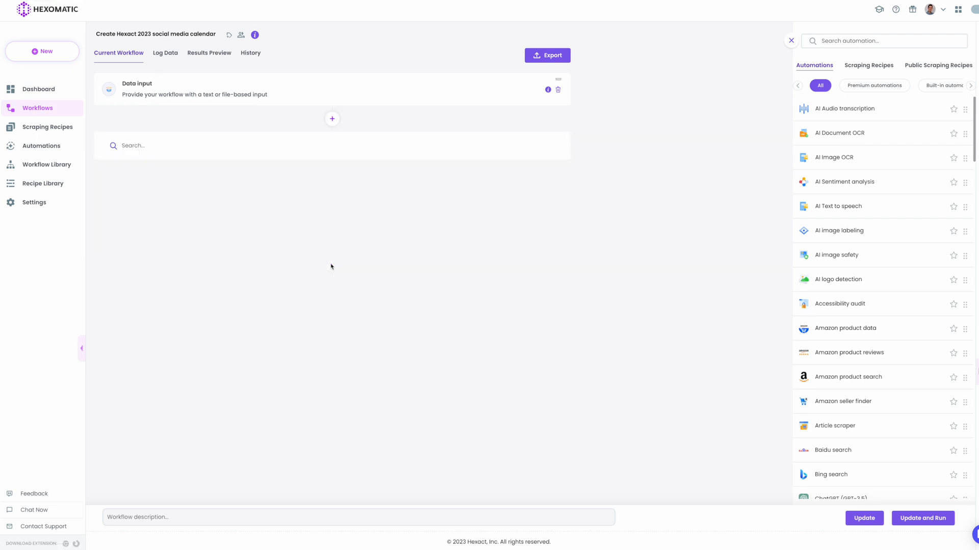
# Add a ChatGPT (GPT-3.5) step fed by the Event column with the marketing-post prompt, then update and run.
pyautogui.write('chat')
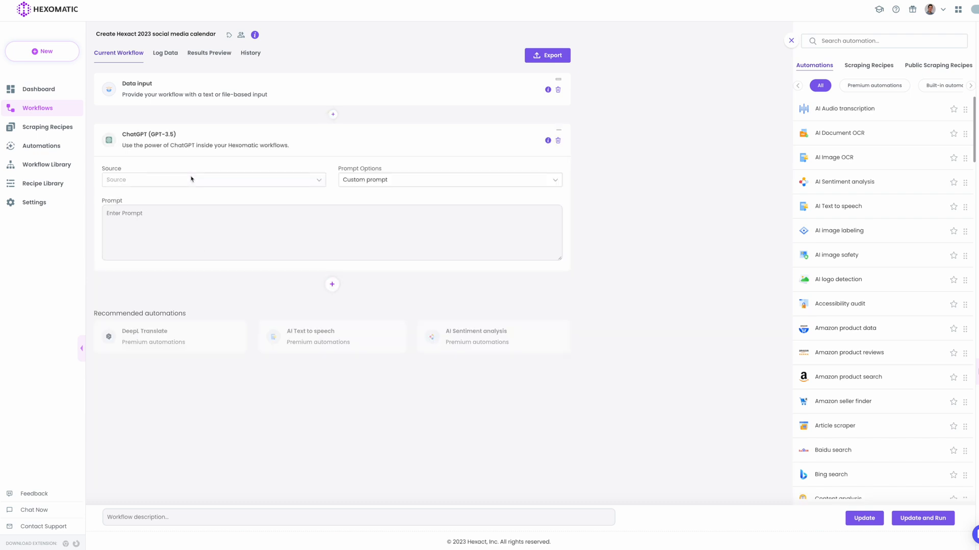
pyautogui.click(213, 179)
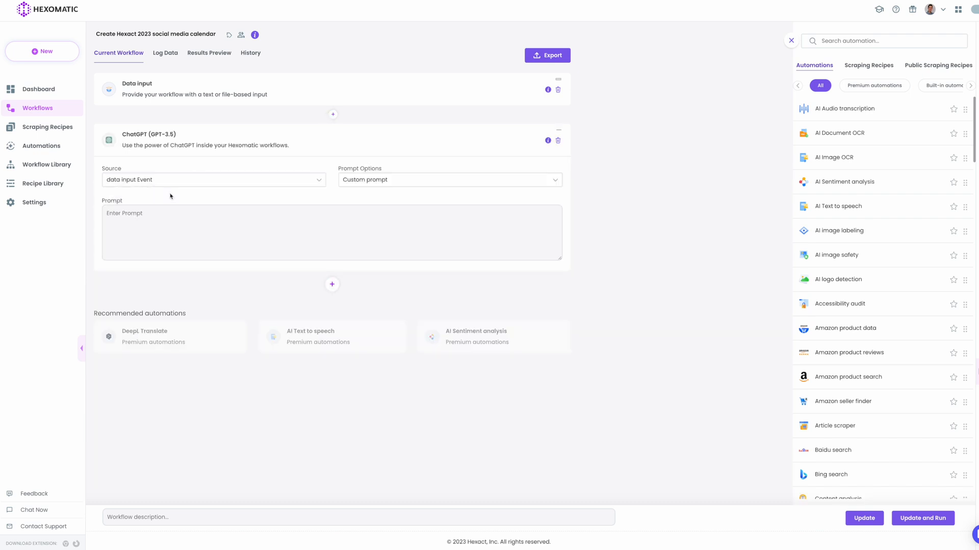
pyautogui.moveTo(157, 212)
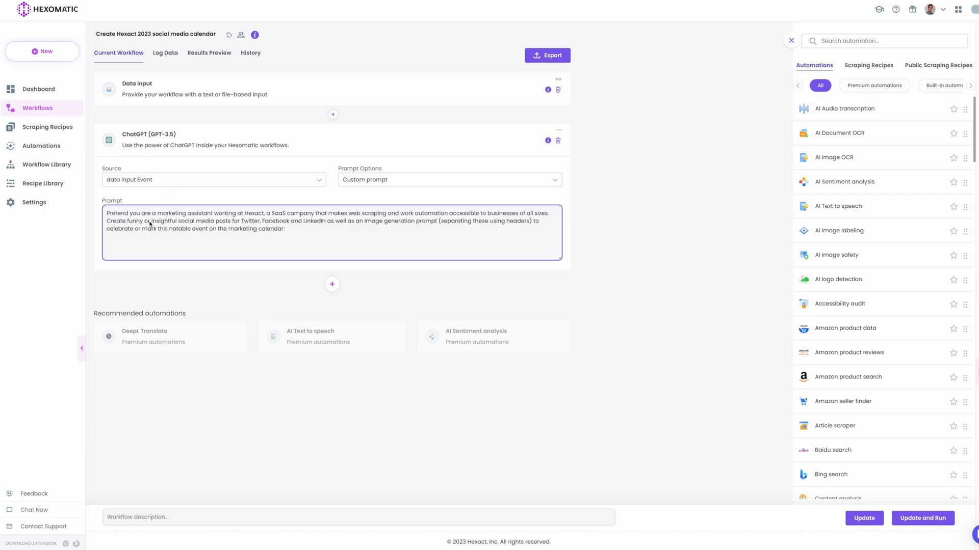
pyautogui.moveTo(149, 242)
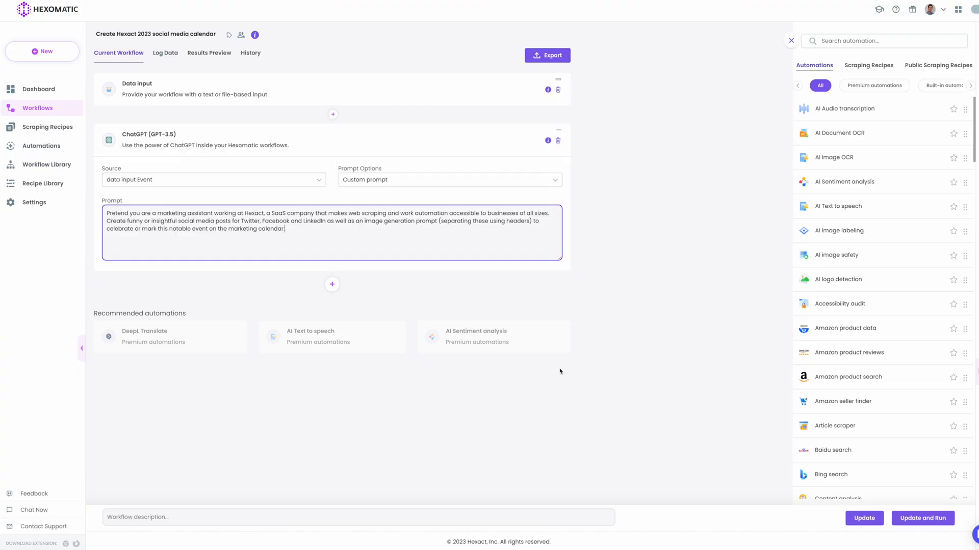
pyautogui.moveTo(923, 518)
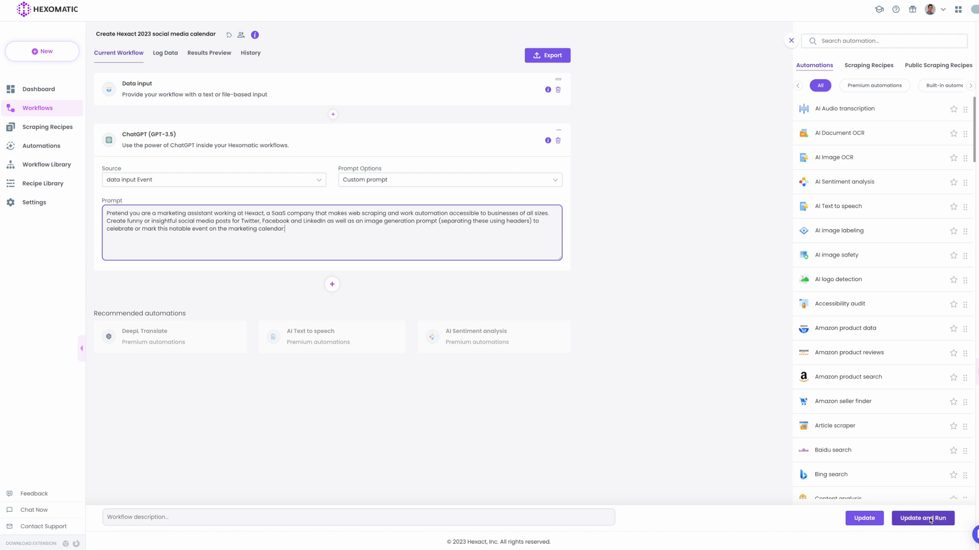
pyautogui.click(558, 130)
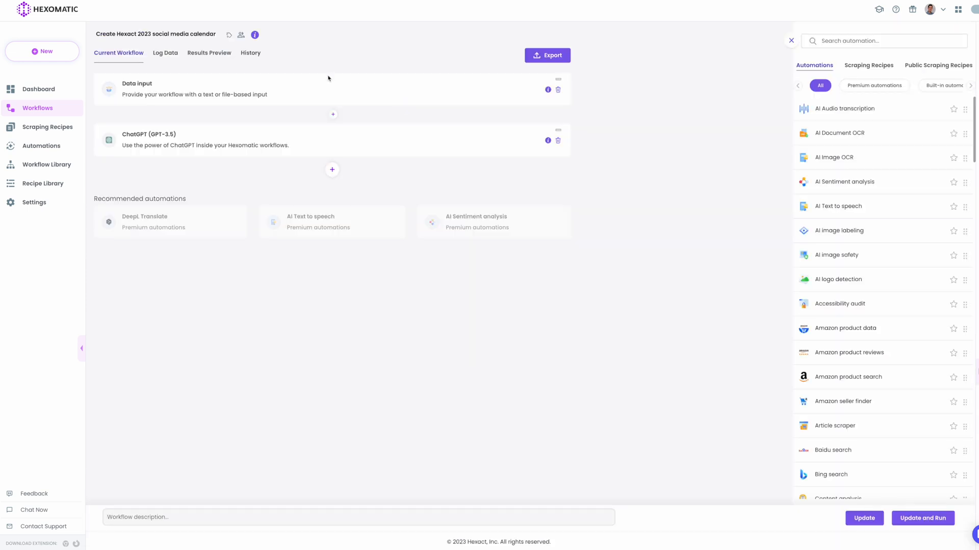
pyautogui.moveTo(546, 55)
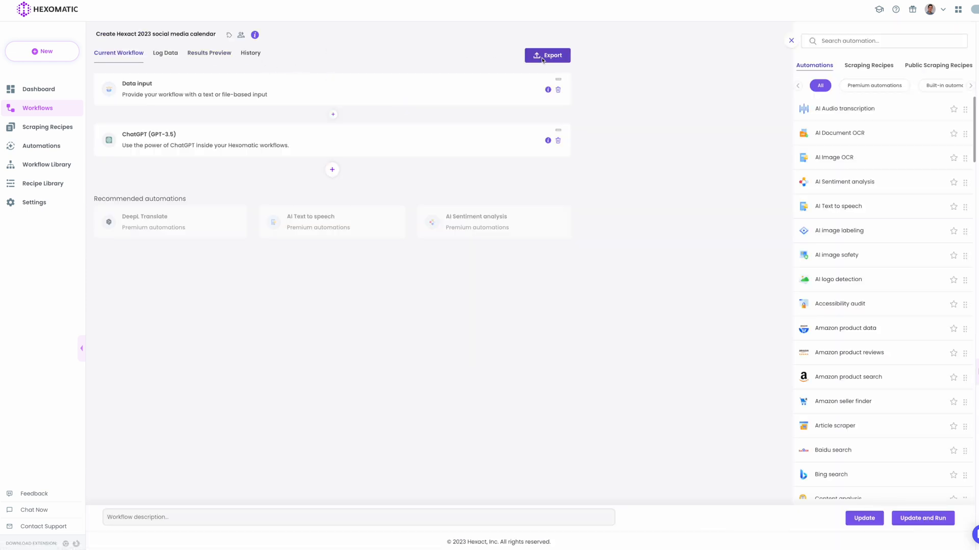
# Export all result columns to a Google Sheet.
pyautogui.click(547, 55)
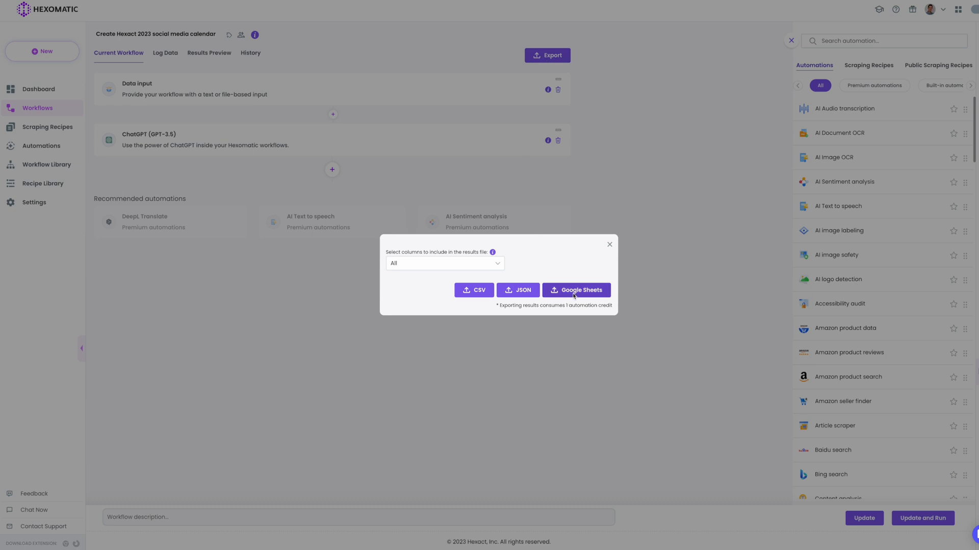
pyautogui.click(575, 290)
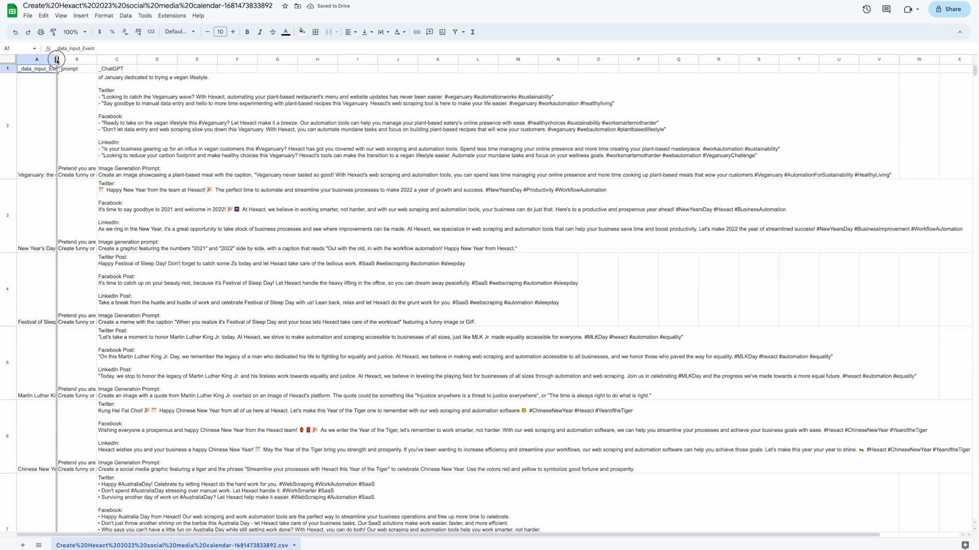
# Widen column A to show full event names and browse posts down to the March events.
pyautogui.moveTo(59, 59); pyautogui.dragTo(169, 59)
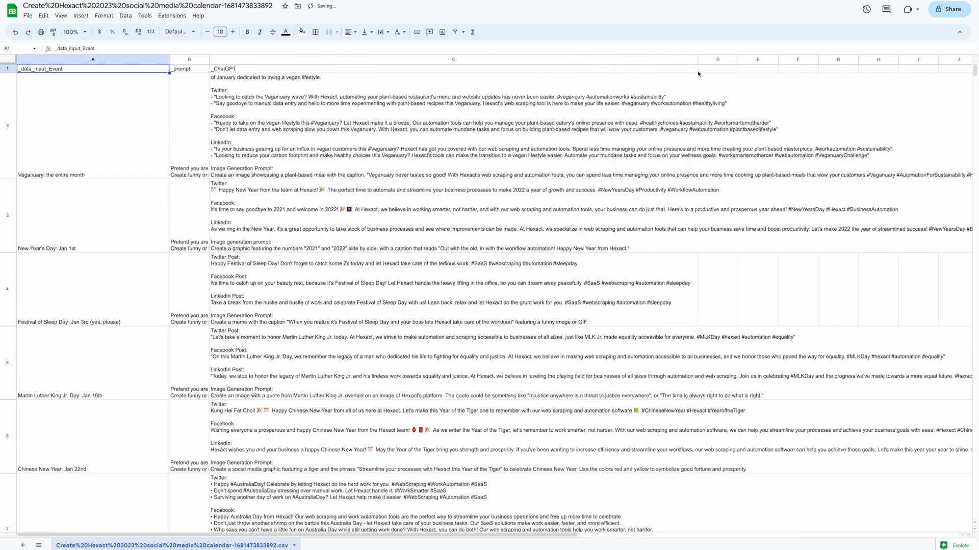
pyautogui.scroll(-3)
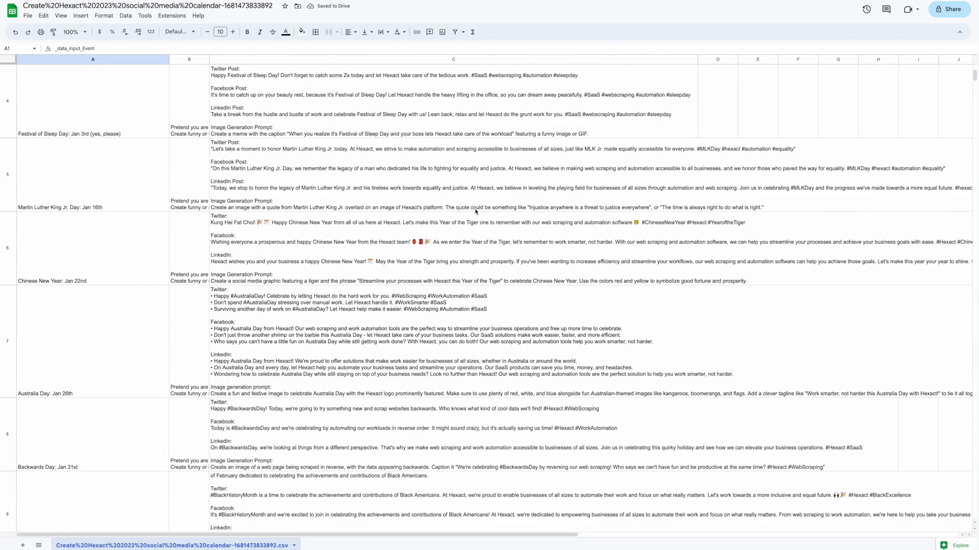
pyautogui.scroll(-3)
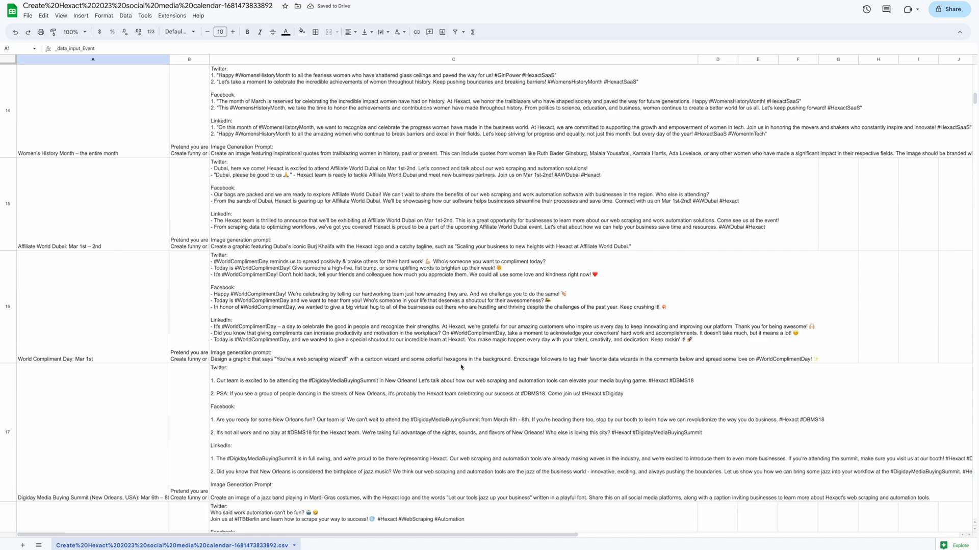